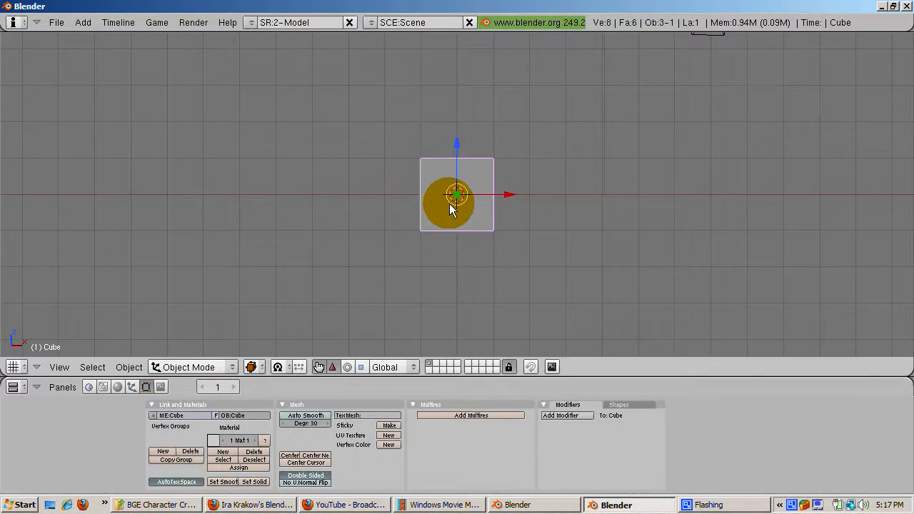
Step: Subdivide Smooth the default cube into a rounded, many-sided head shape
click(440, 274)
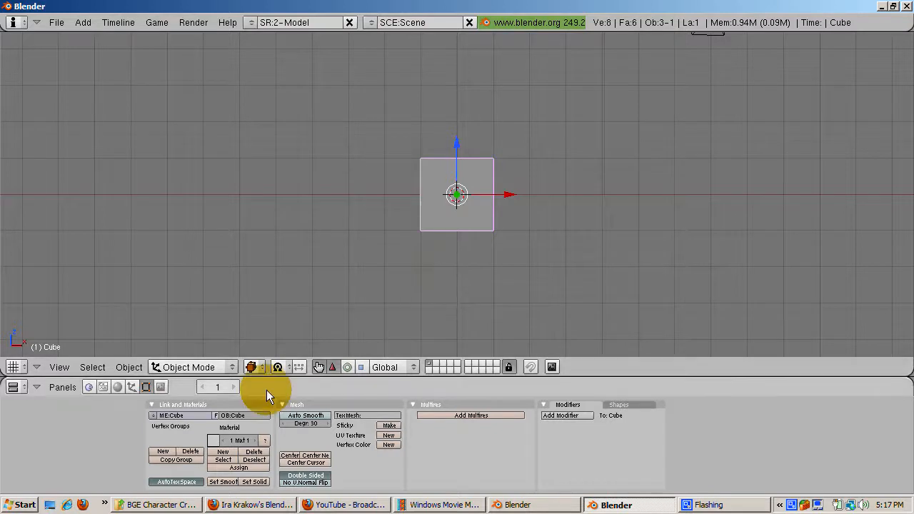
key(Tab)
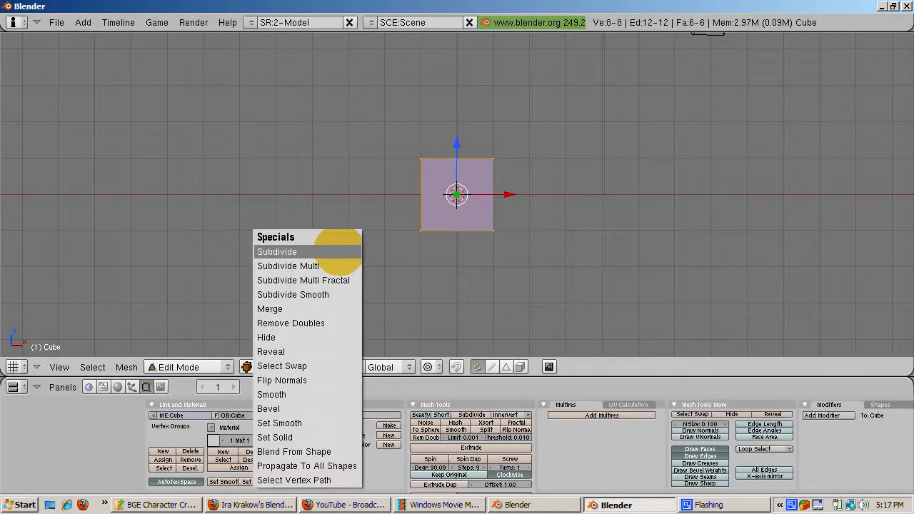
mouse_move(293, 294)
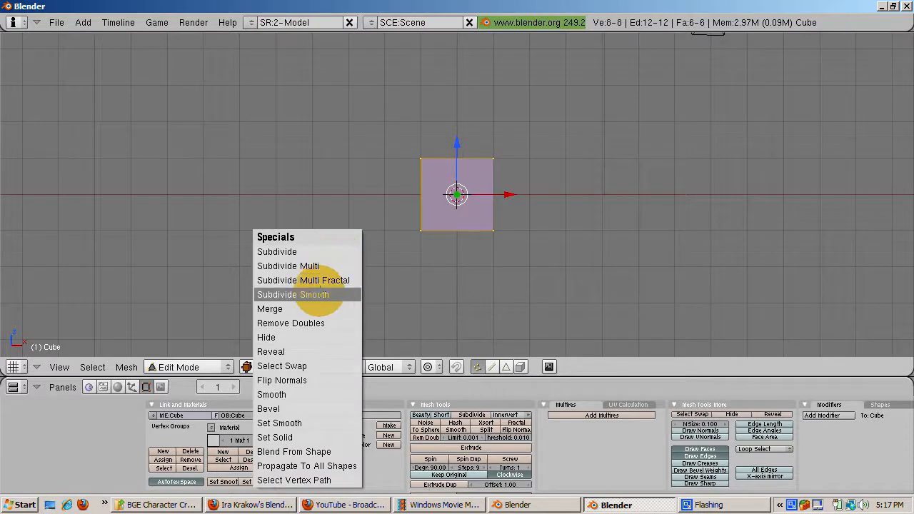
click(292, 295)
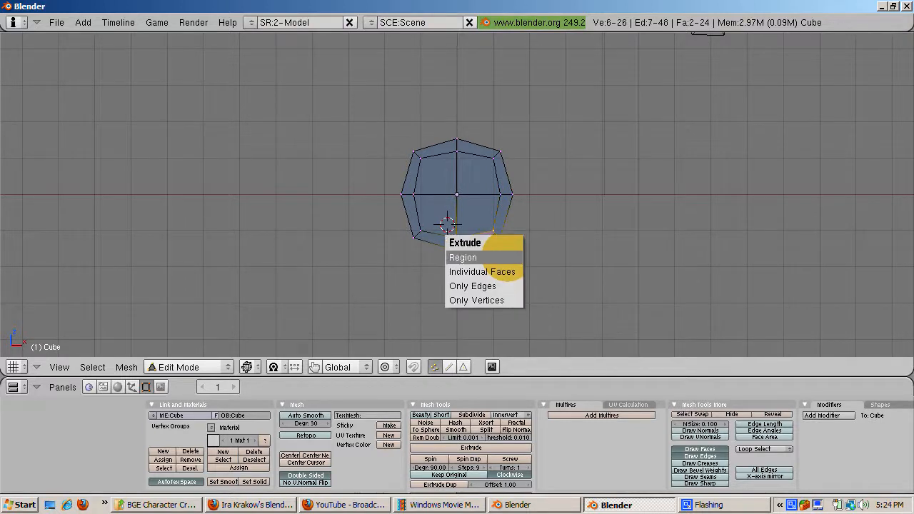
Step: Extrude the bottom faces downward as a region and cut the mesh to its right half
click(463, 257)
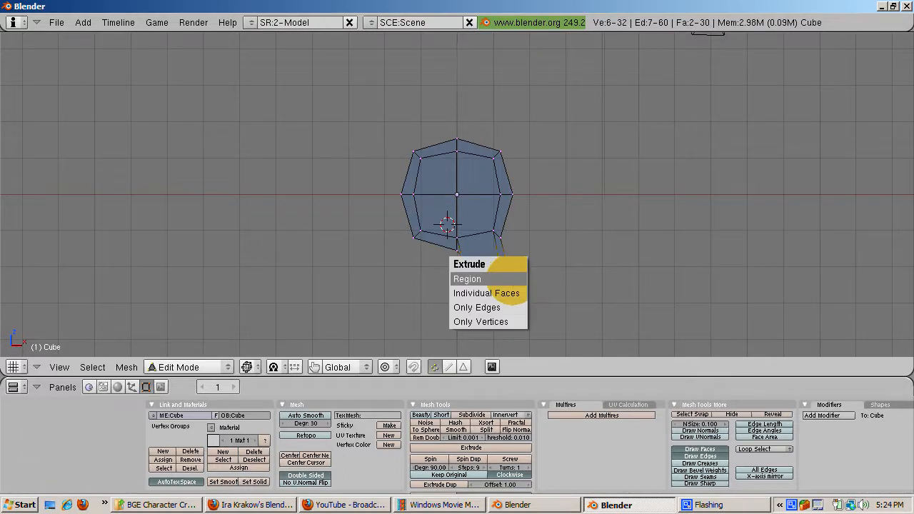
click(467, 279)
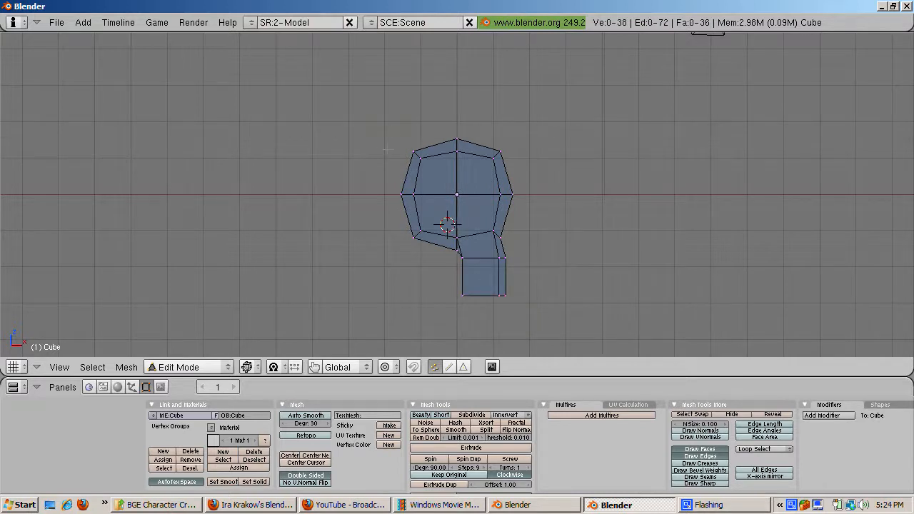
click(386, 139)
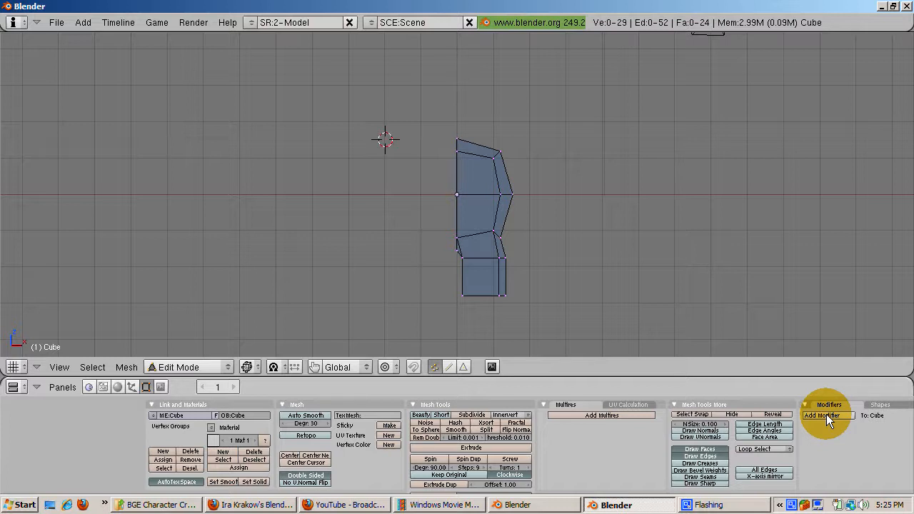
Step: Add a Mirror modifier with Do Clipping so the half-torso shows as a full body
click(827, 415)
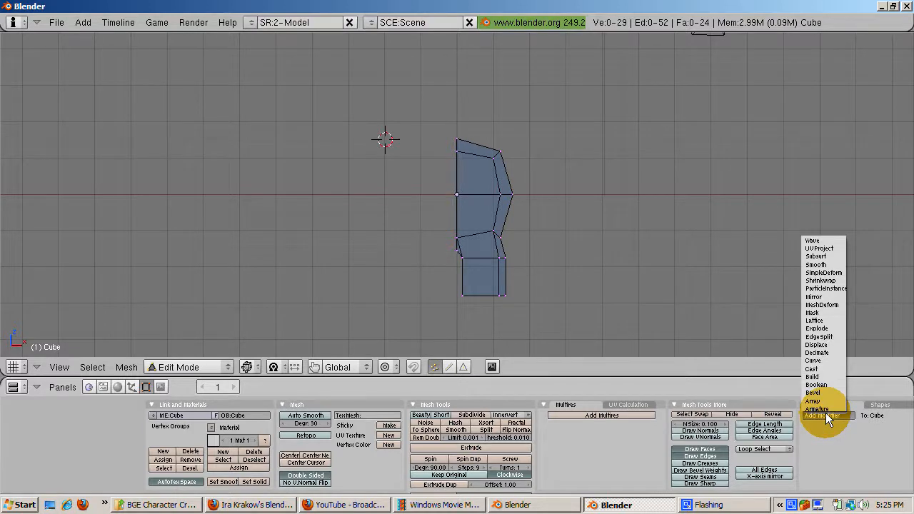
mouse_move(821, 364)
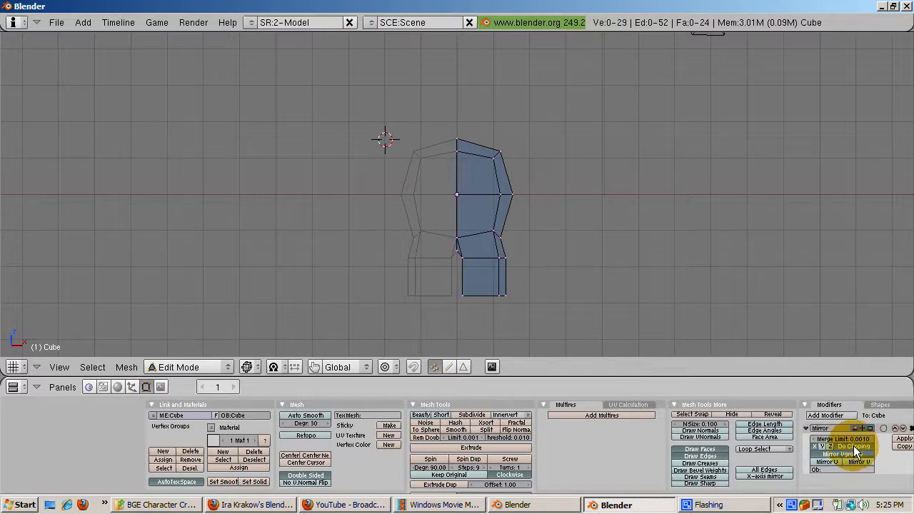
click(854, 446)
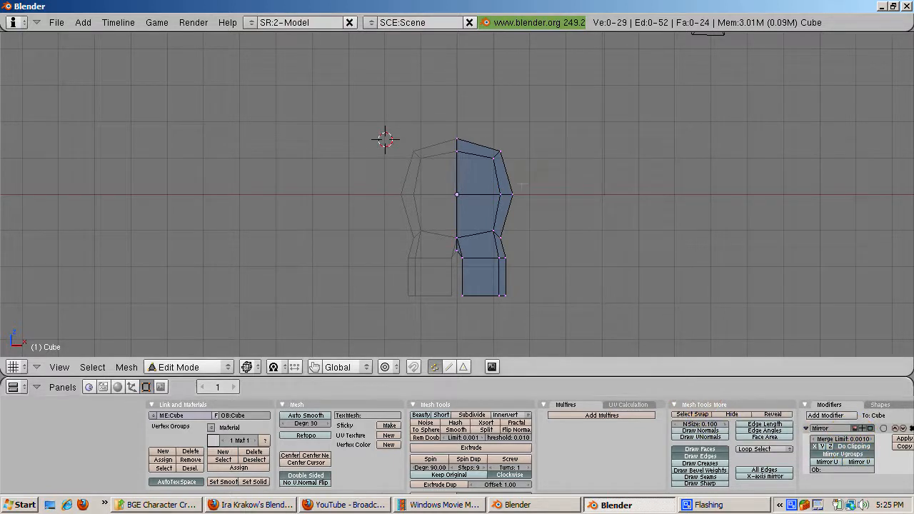
click(478, 130)
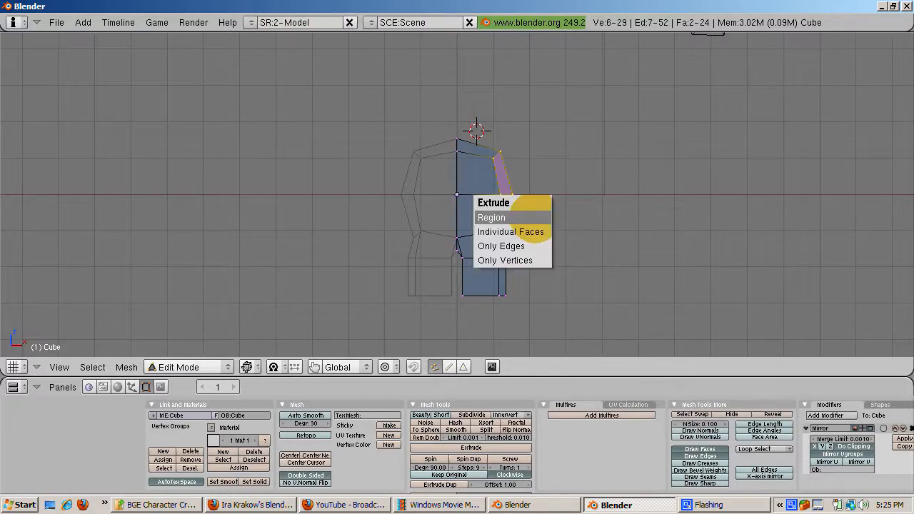
Step: Extrude the shoulder faces out twice for an arm, then the top faces up for the head
click(492, 217)
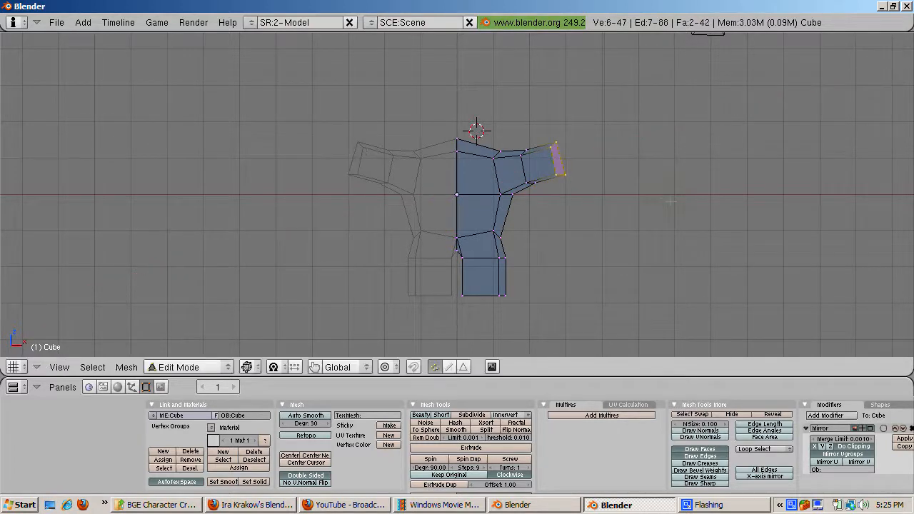
key(e)
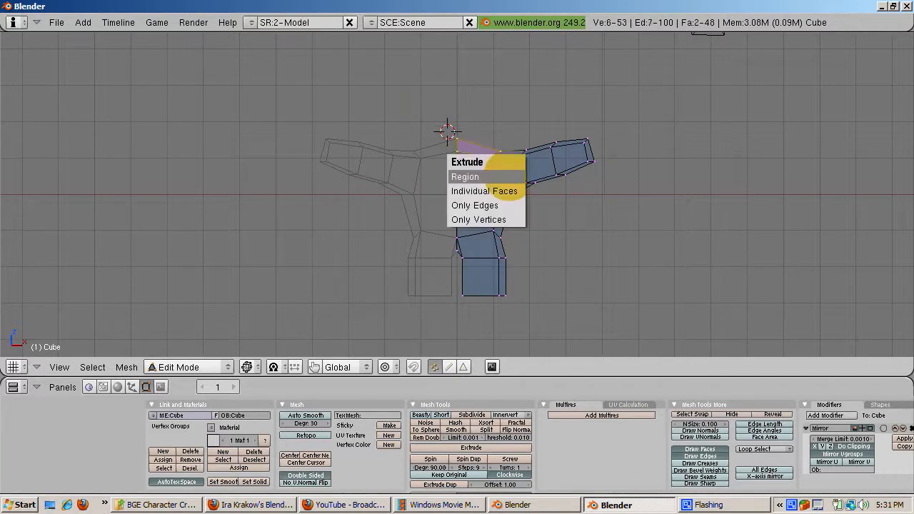
click(466, 178)
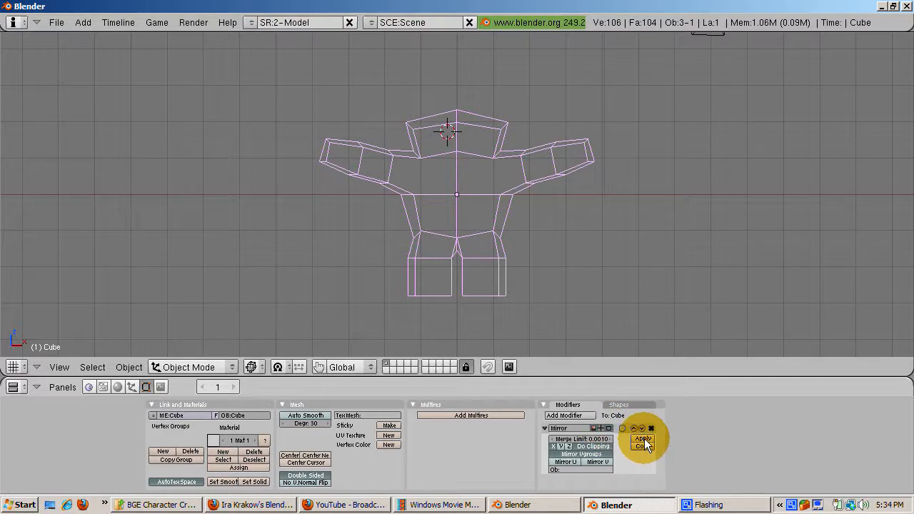
Step: Apply the Mirror modifier and Subdivide Smooth the whole figure at Smooth 1.0
click(643, 438)
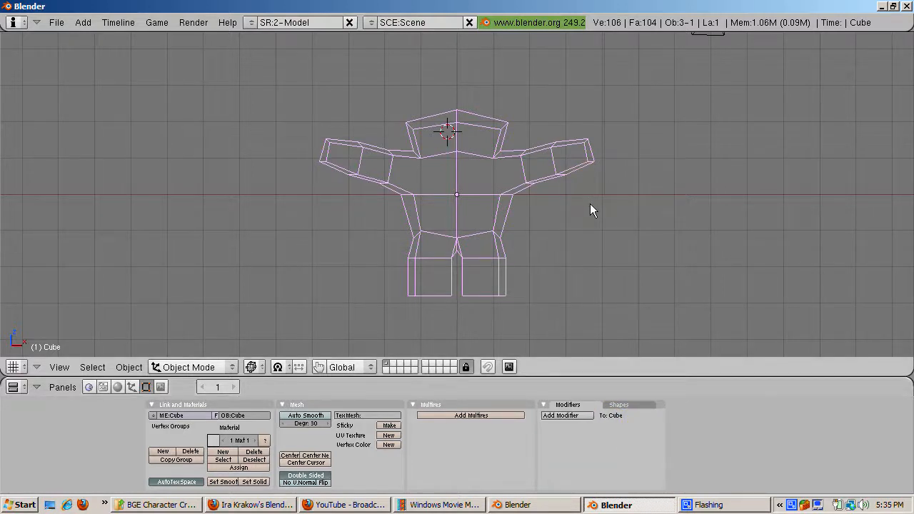
key(Tab)
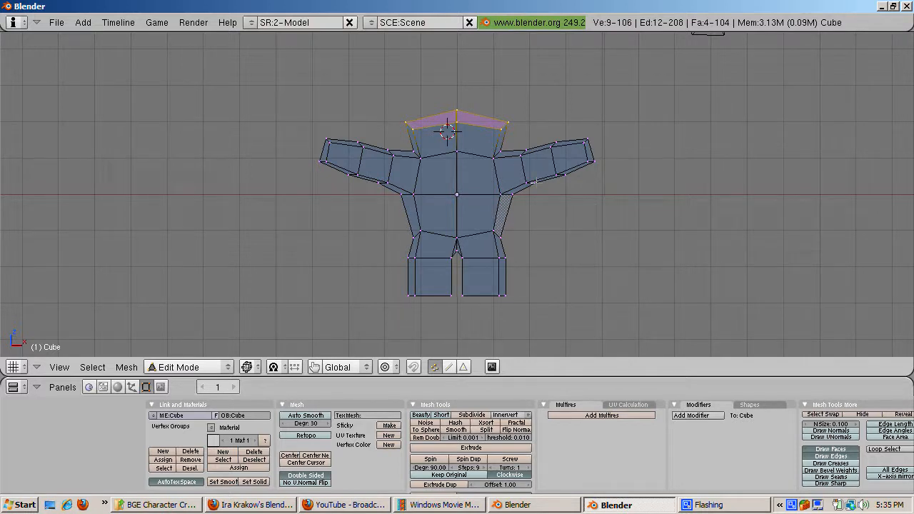
key(a)
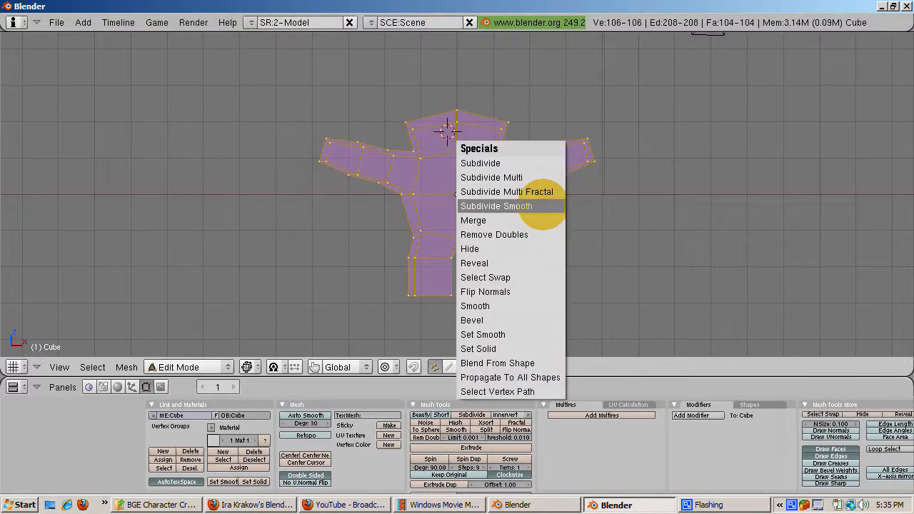
click(498, 206)
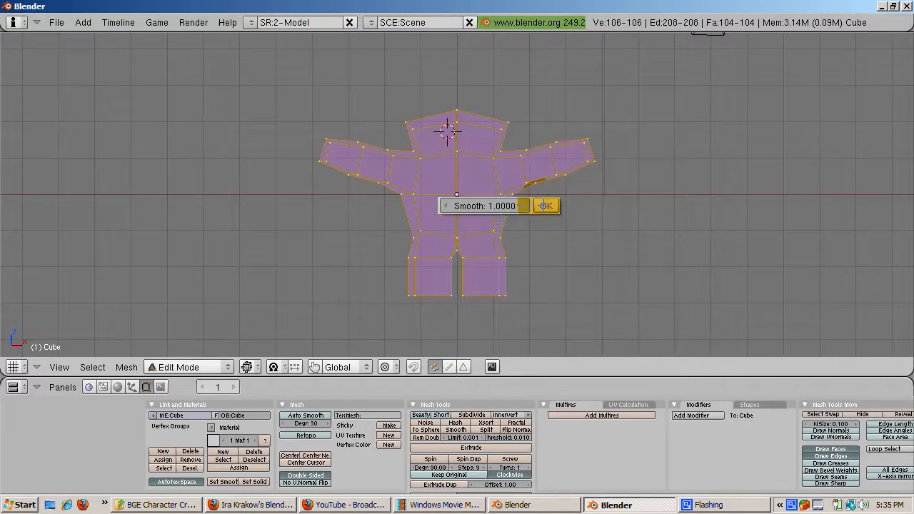
click(546, 206)
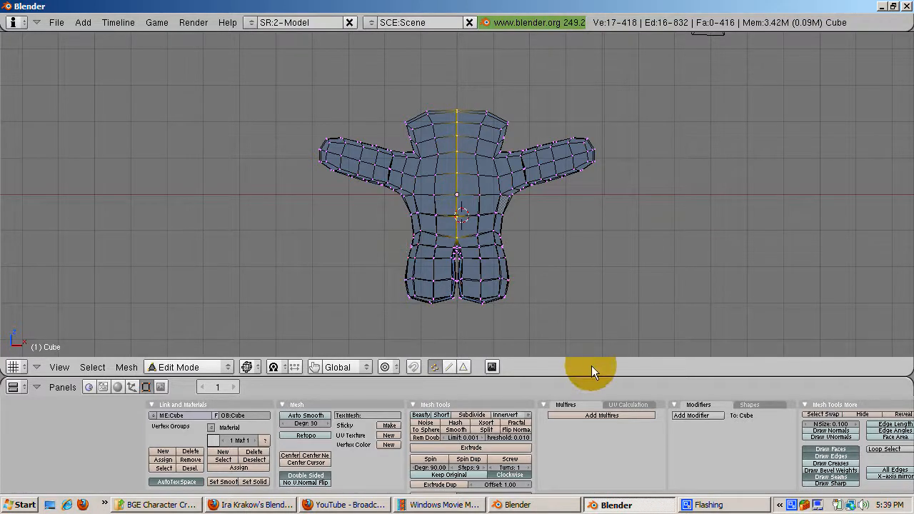
Step: Split the 3D view side by side with a UV/Image Editor on the right
right_click(593, 370)
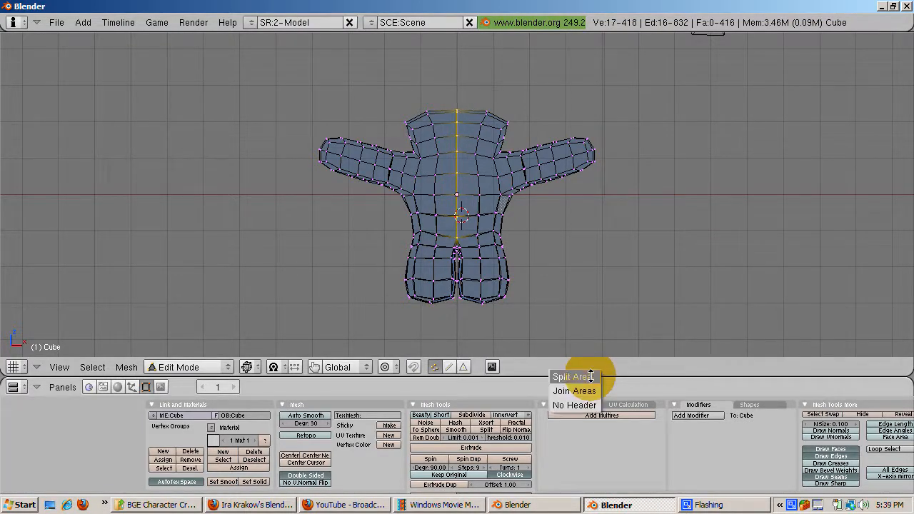
click(572, 377)
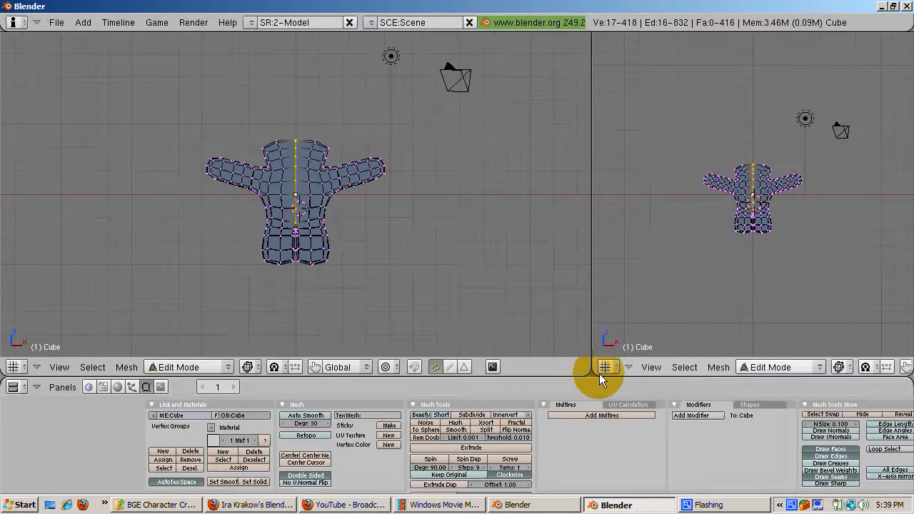
click(606, 365)
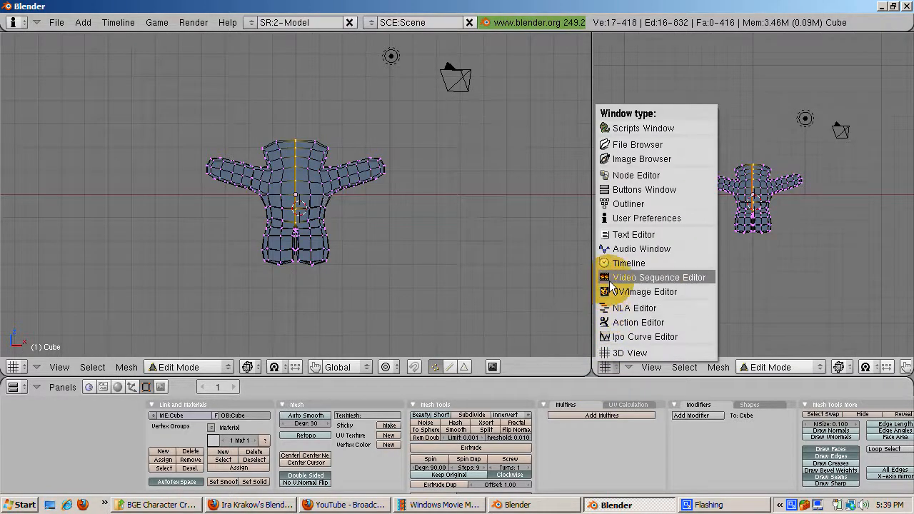
click(648, 292)
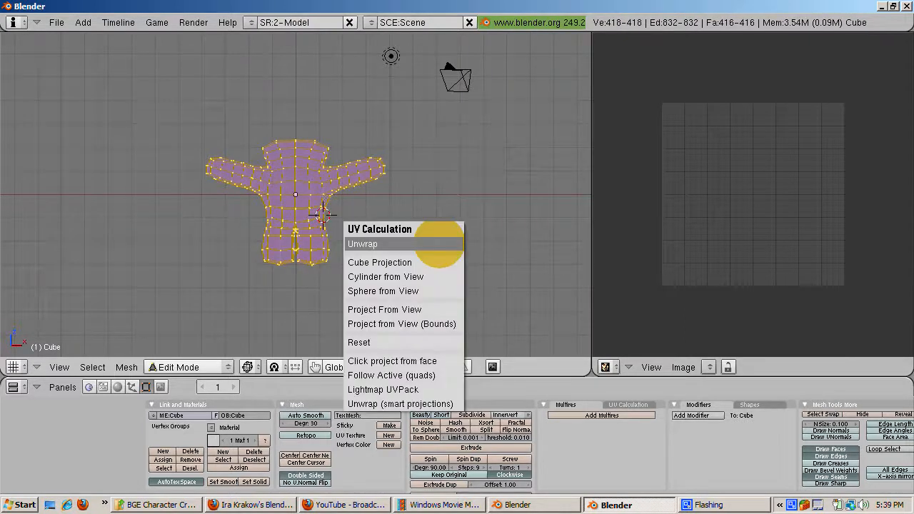
Step: Unwrap the whole mesh into UVs and show the model in Textured draw type
click(362, 243)
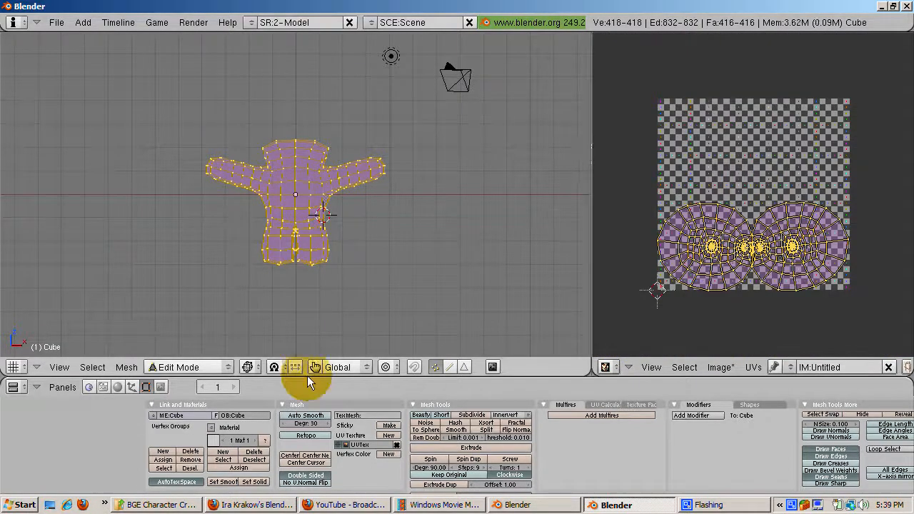
click(249, 365)
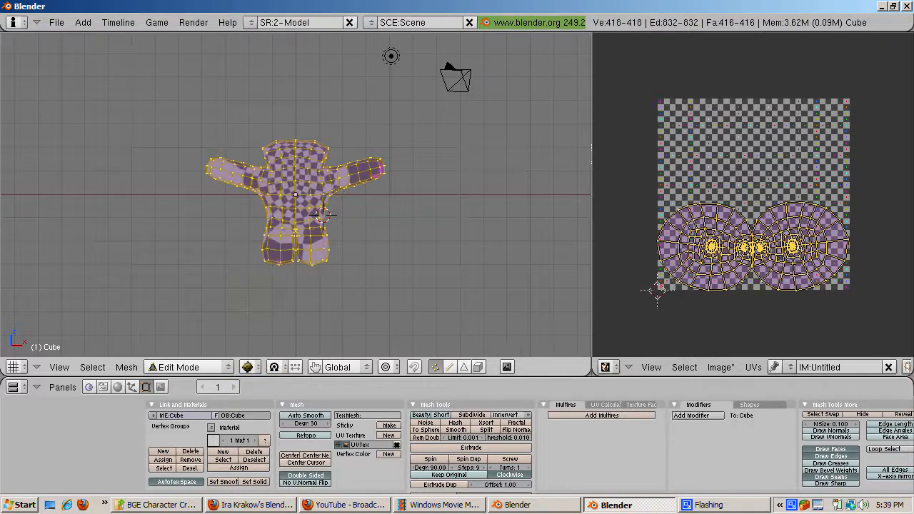
click(183, 366)
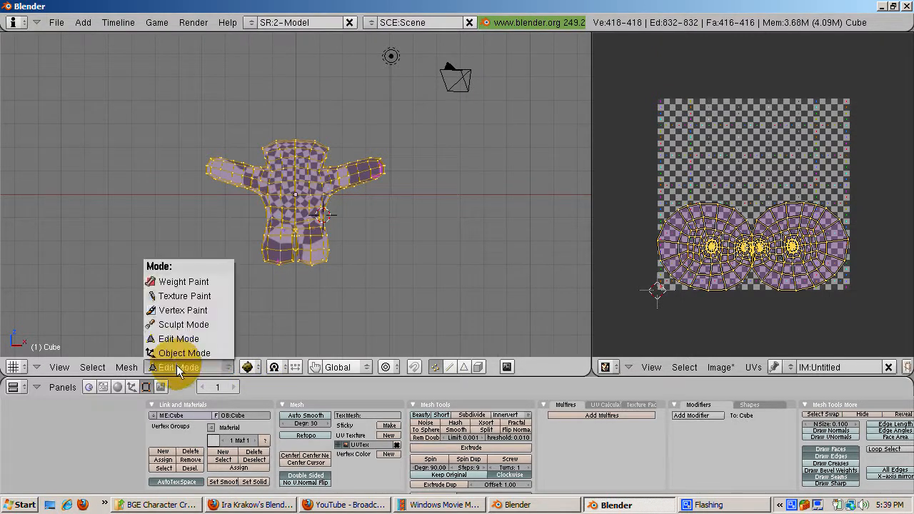
mouse_move(183, 295)
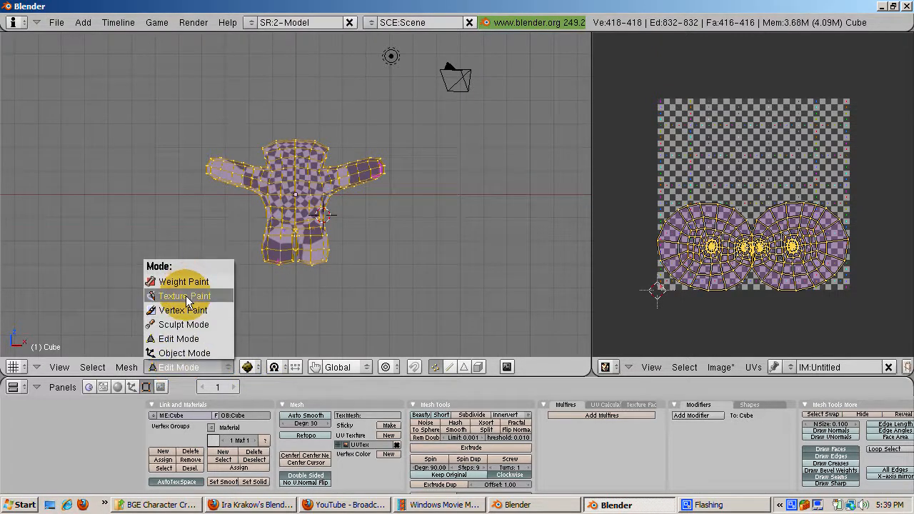
Step: In Texture Paint mode, paint red strokes across the chest, then pick a darker brush colour
click(183, 296)
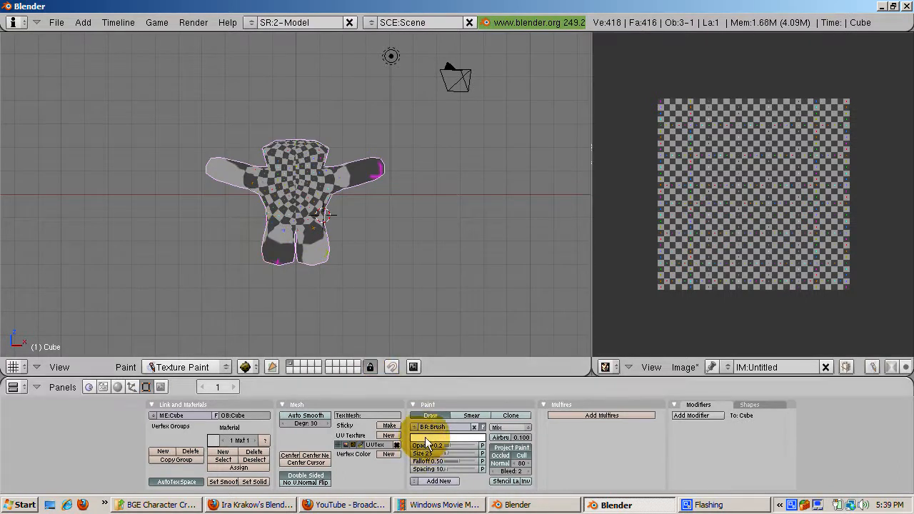
click(440, 437)
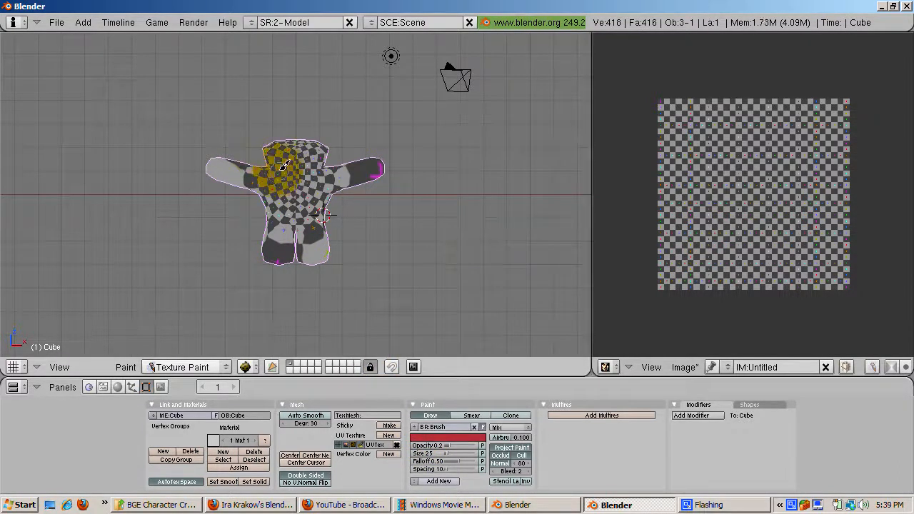
drag(283, 169, 317, 171)
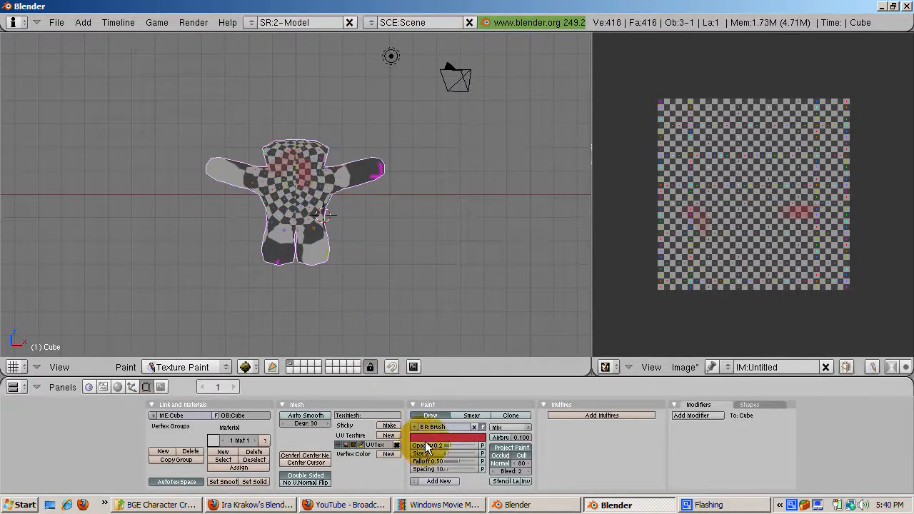
drag(315, 214, 307, 250)
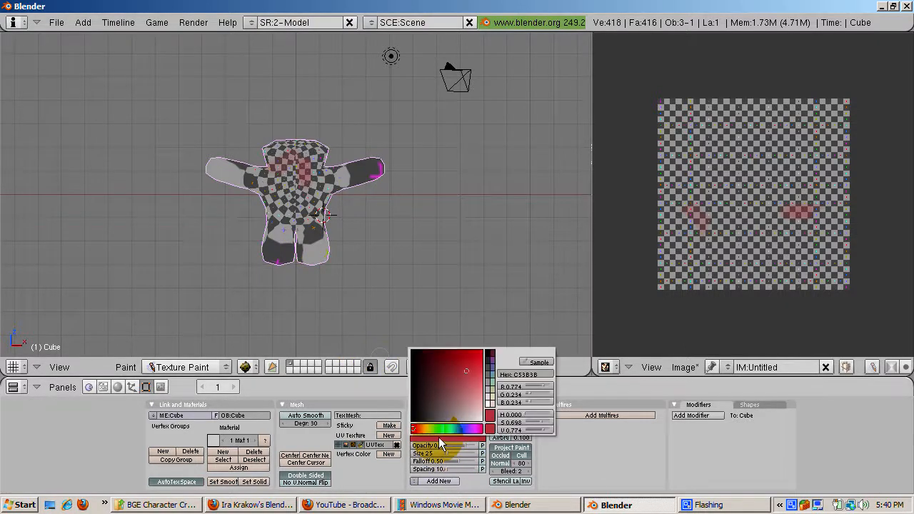
click(422, 359)
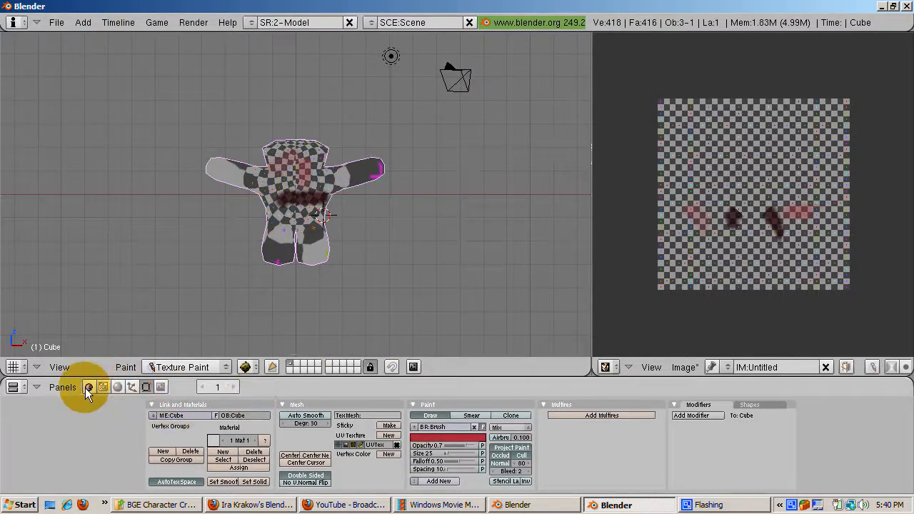
Step: Enable rigid-body game physics on the Cube in the Logic buttons
click(89, 386)
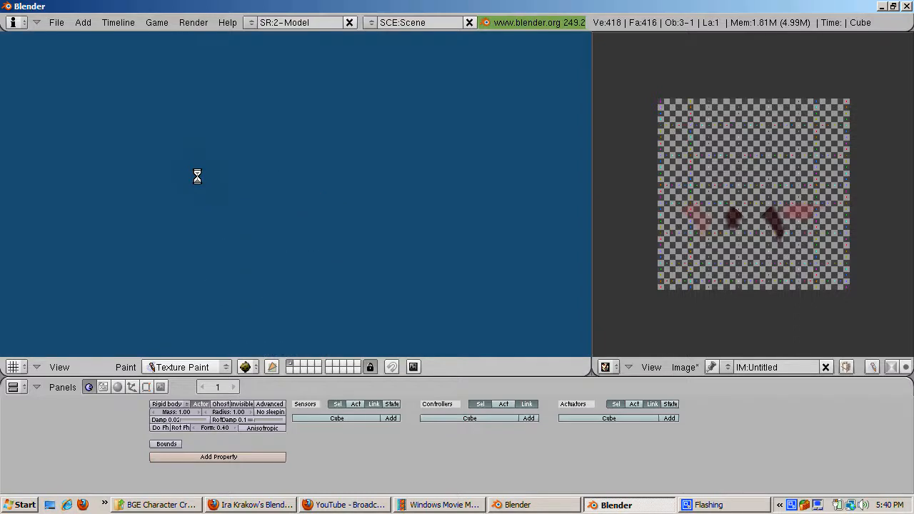
click(56, 23)
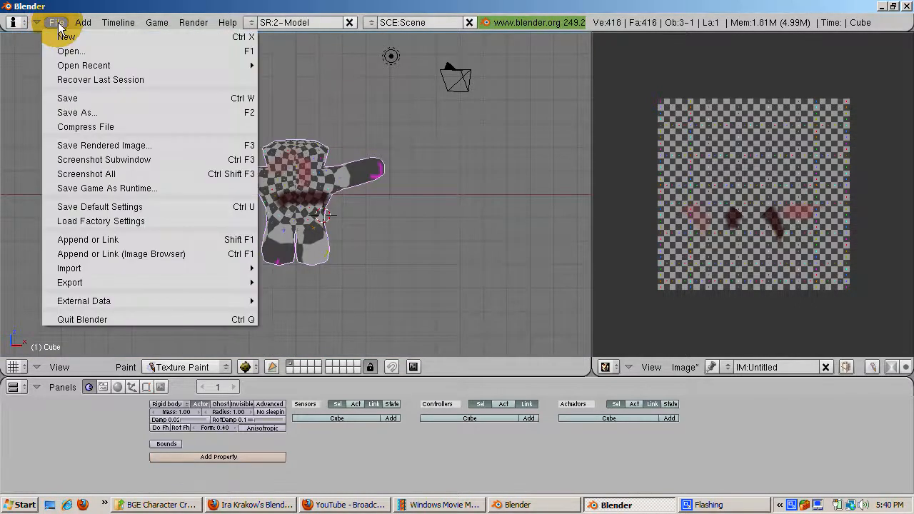
Step: Save the character as a .blend file via Save As
click(77, 111)
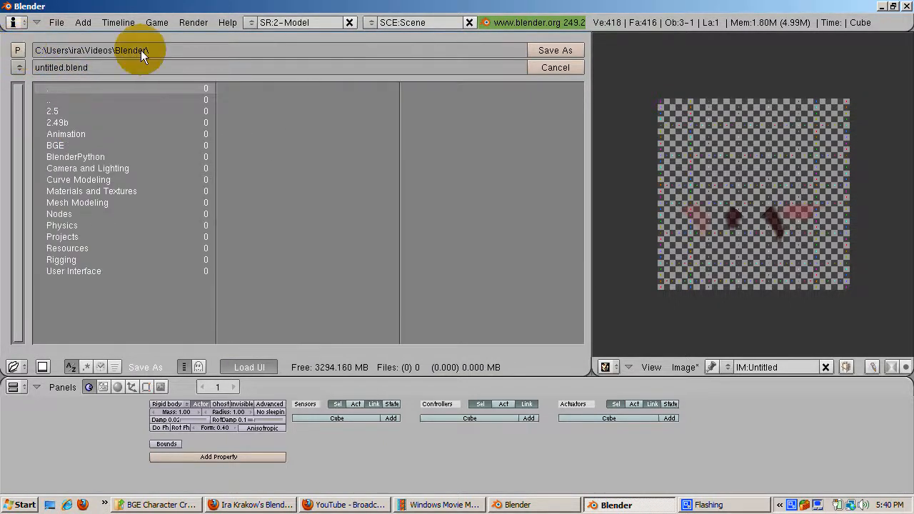
click(556, 67)
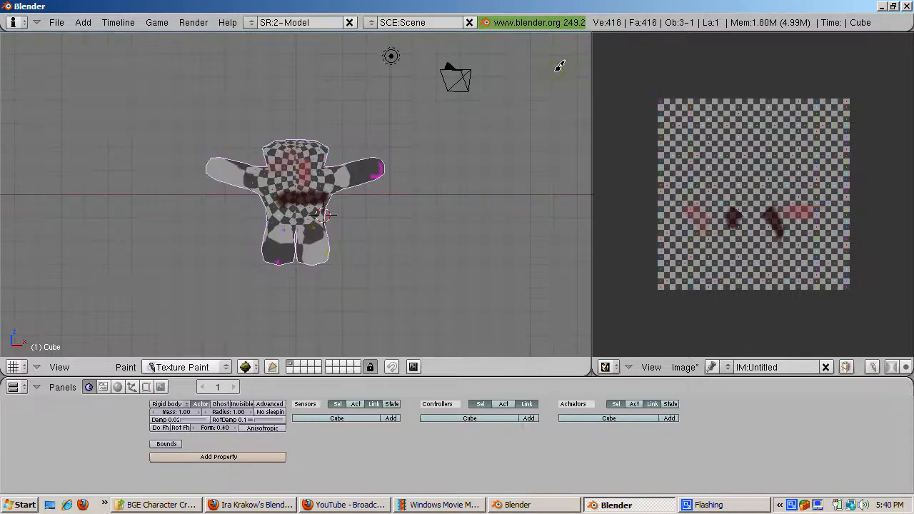